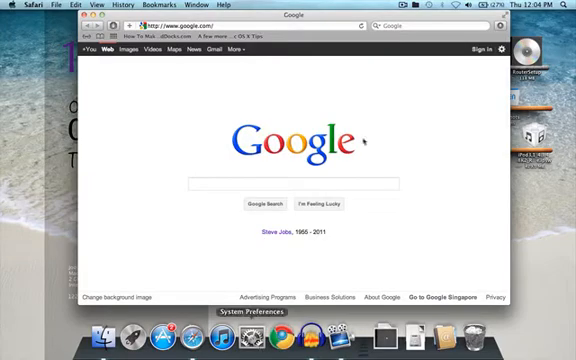
mouse_move(396, 255)
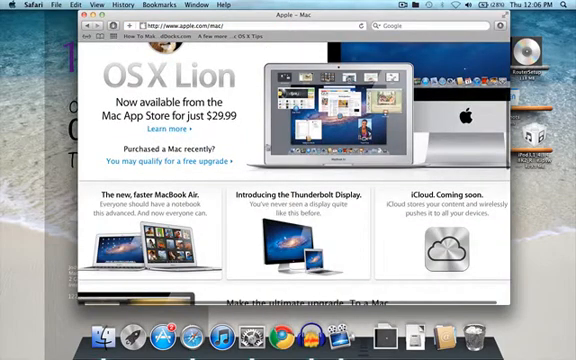
scroll("down", 3)
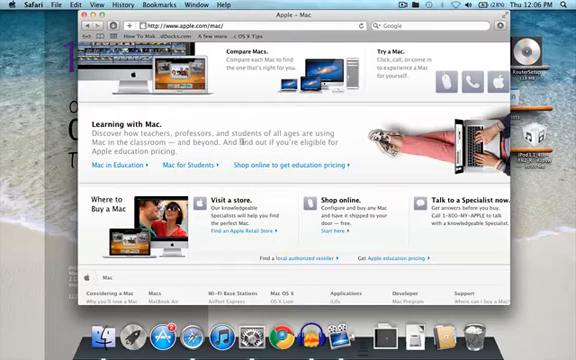
double_click(246, 142)
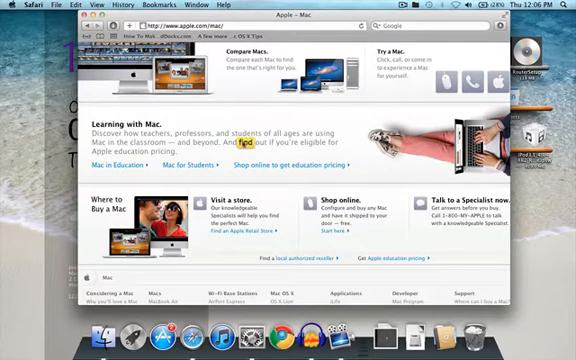
right_click(244, 145)
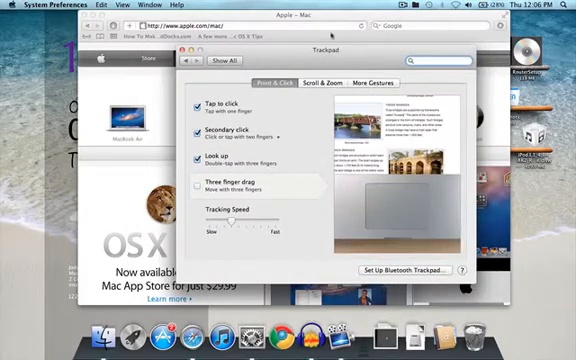
- Show the Trackpad Point & Click settings in System Preferences
left_click(316, 84)
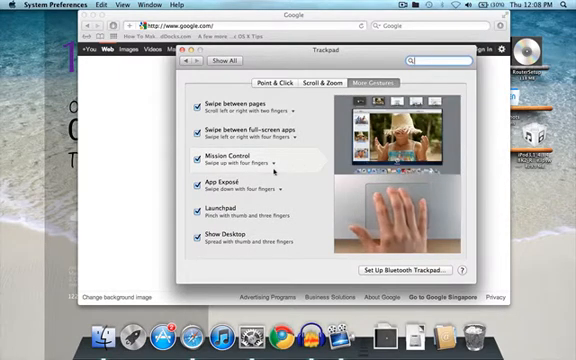
left_click(275, 160)
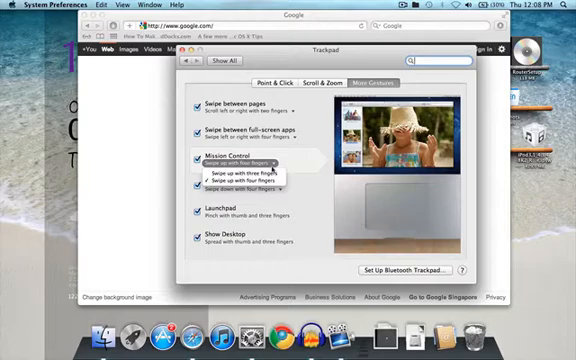
left_click(247, 172)
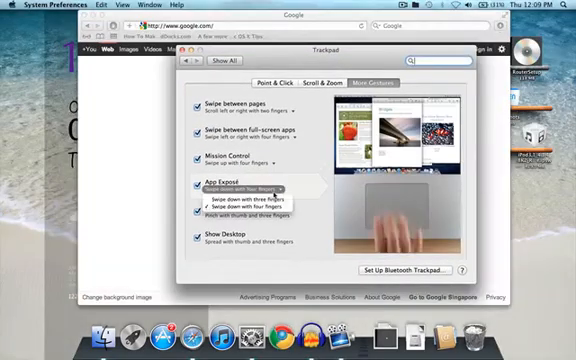
left_click(235, 200)
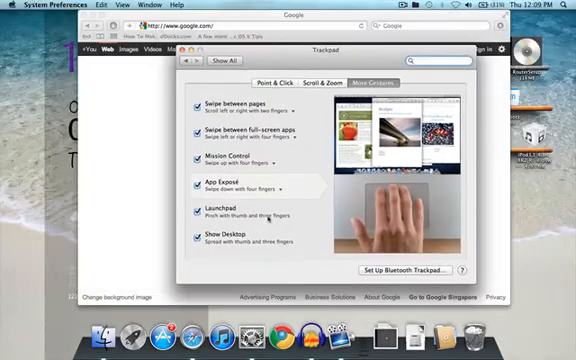
left_click(225, 215)
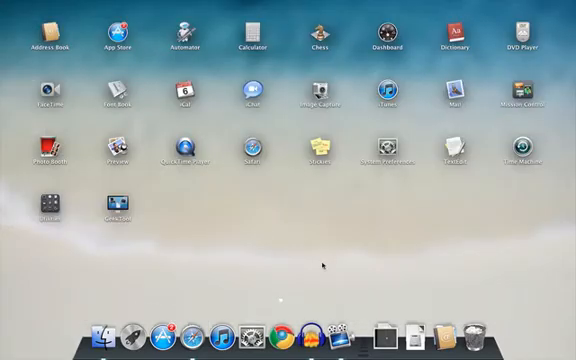
mouse_move(318, 155)
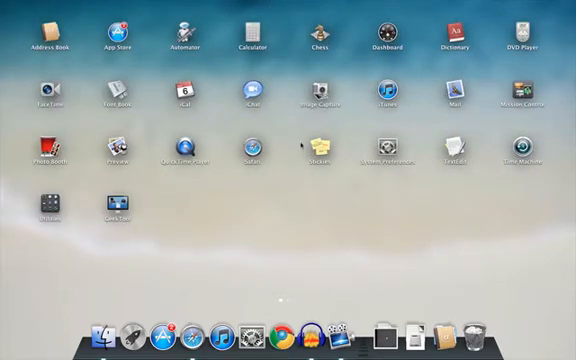
mouse_move(448, 330)
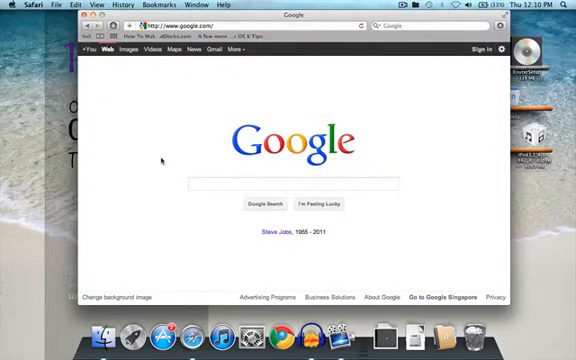
- View and close About Safari, then search Google for 'mediafire .txt'
left_click(22, 6)
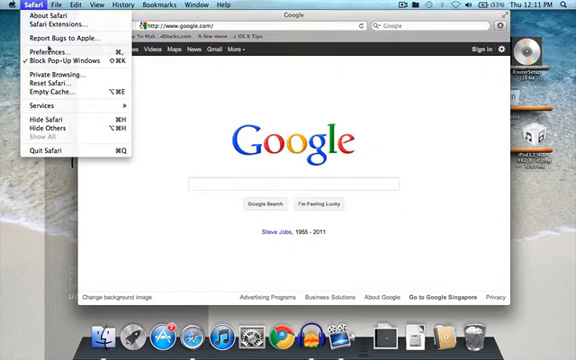
left_click(46, 14)
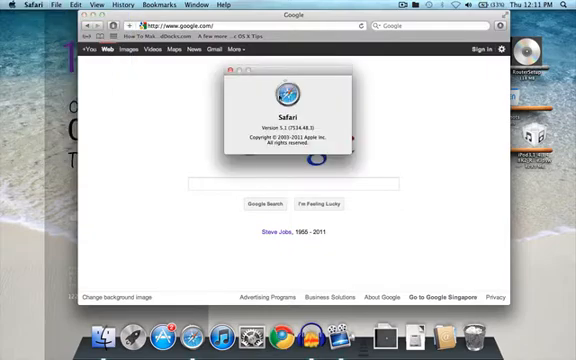
left_click(232, 70)
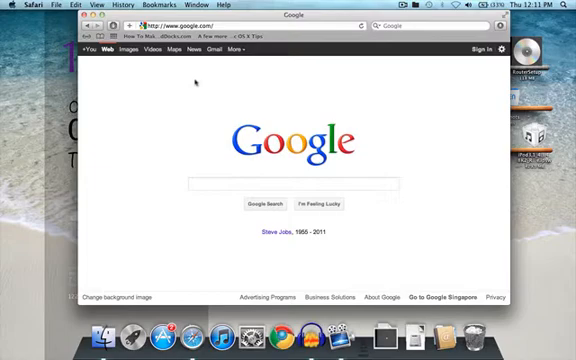
mouse_move(203, 160)
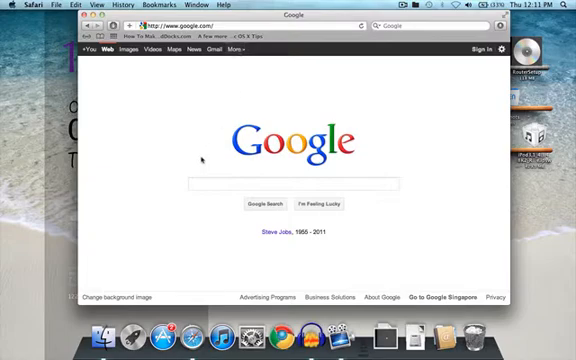
left_click(290, 184)
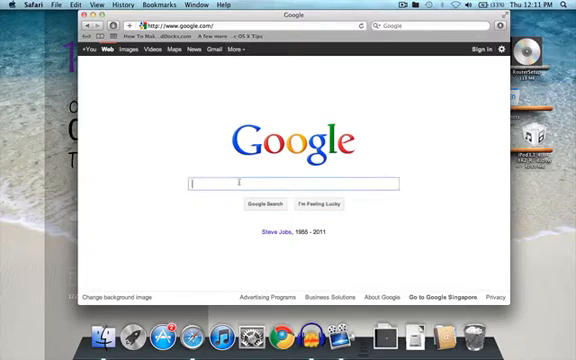
type("mediafire .txt")
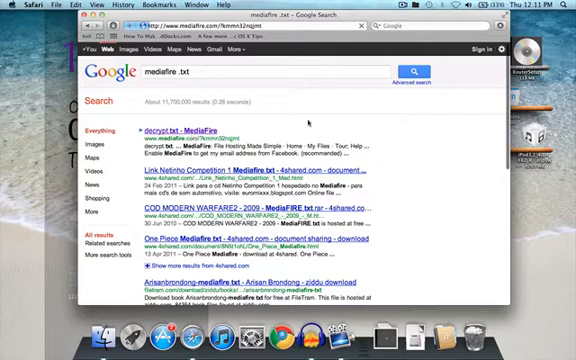
- Open the MediaFire decrypt.txt result and scroll its download page
left_click(165, 128)
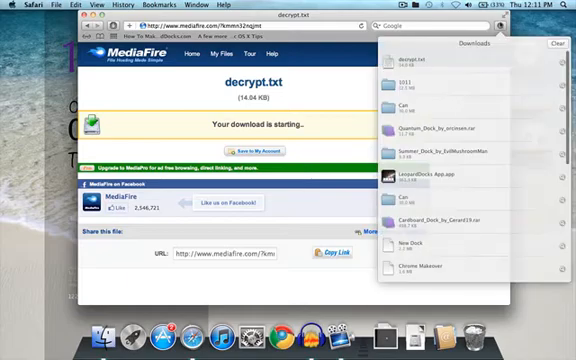
scroll("down", 3)
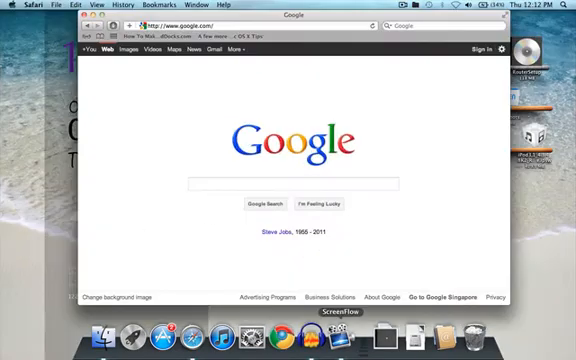
mouse_move(257, 344)
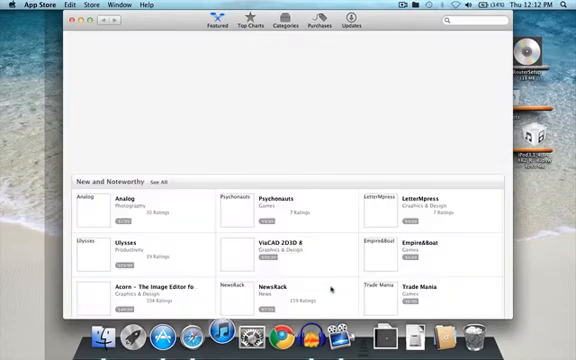
mouse_move(344, 123)
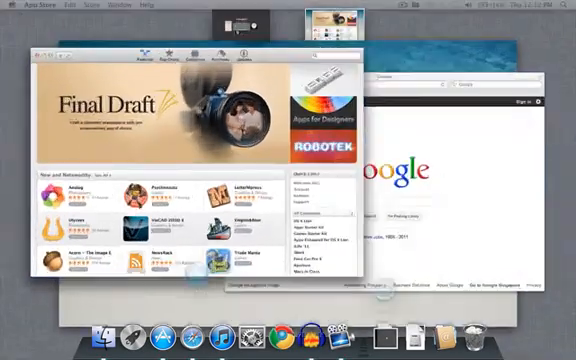
- Survey the App Store, Safari and iTunes windows in Mission Control, returning to Safari
left_click(190, 327)
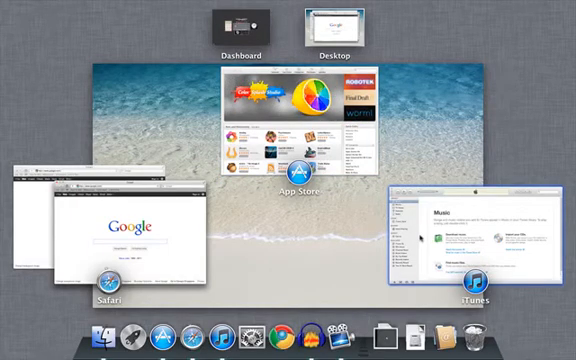
left_click(120, 230)
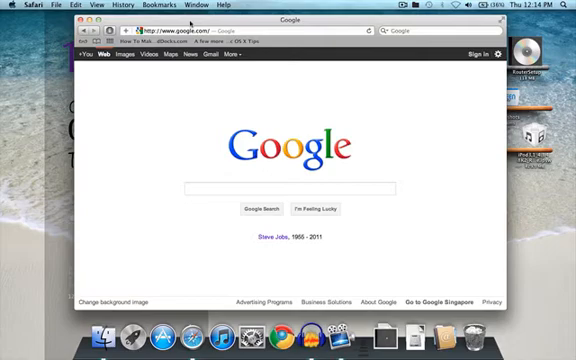
- Choose Shut Down from the Apple menu to show the reopen-windows confirmation
left_click(8, 7)
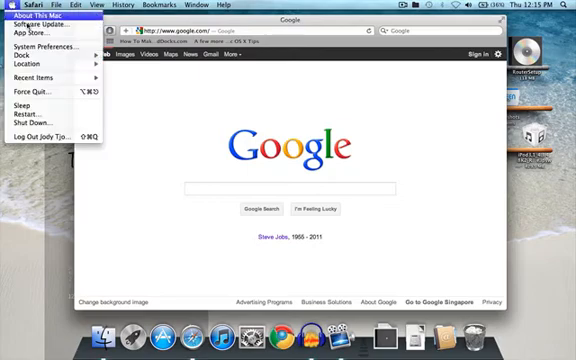
mouse_move(30, 120)
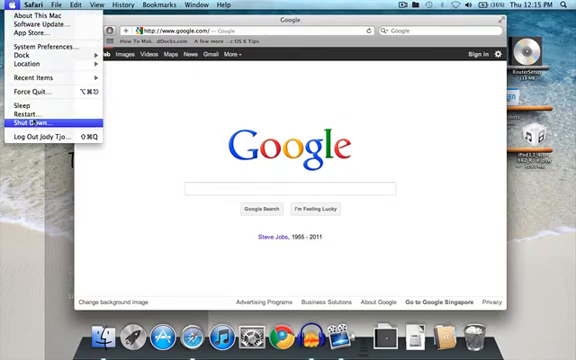
left_click(42, 129)
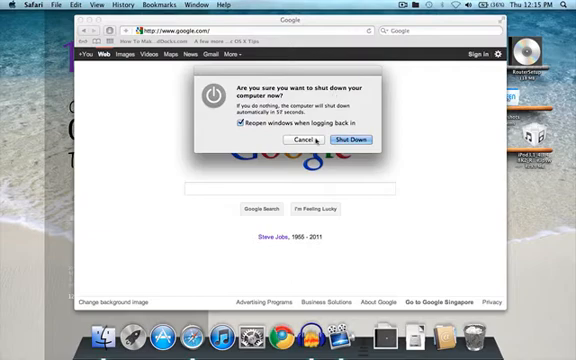
left_click(303, 140)
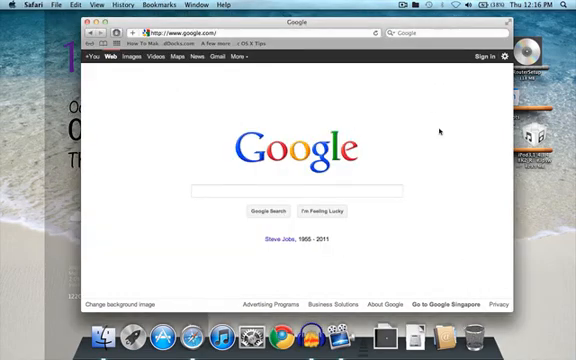
mouse_move(460, 195)
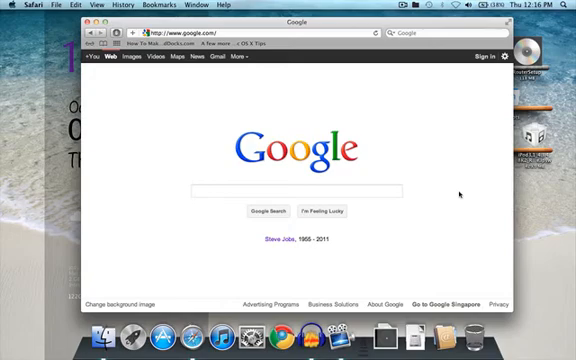
mouse_move(477, 277)
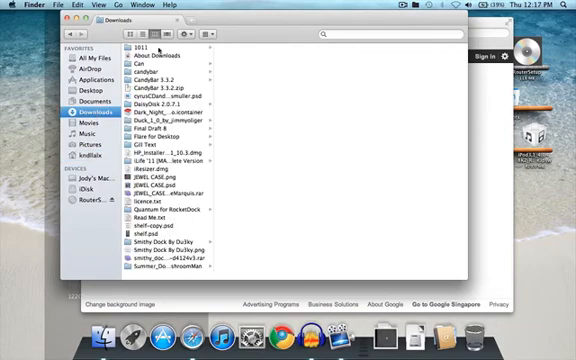
- Bring Safari's Google window to the front and show the Trash's Dock menu
left_click(147, 48)
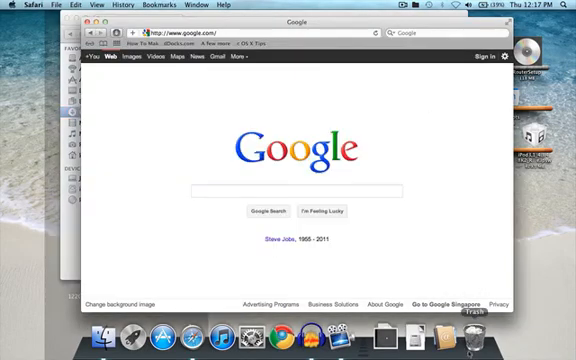
right_click(476, 345)
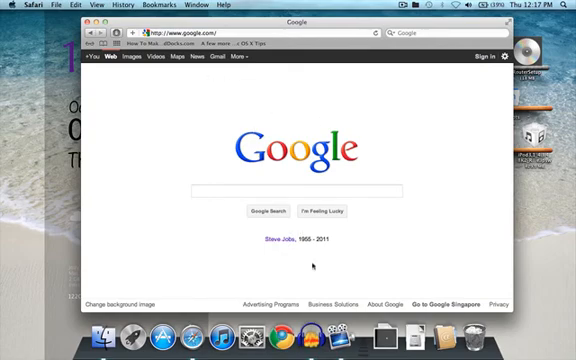
left_click_drag(292, 22, 370, 28)
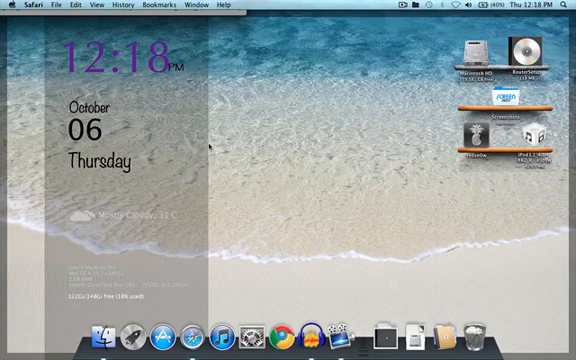
mouse_move(310, 118)
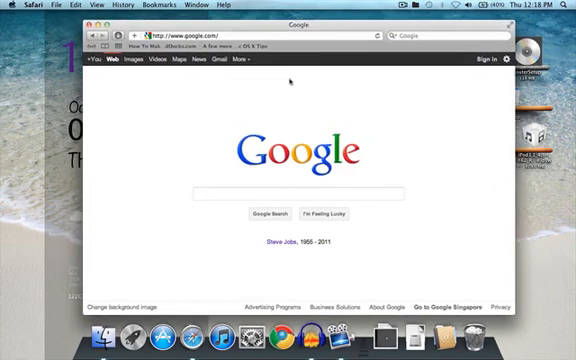
mouse_move(340, 110)
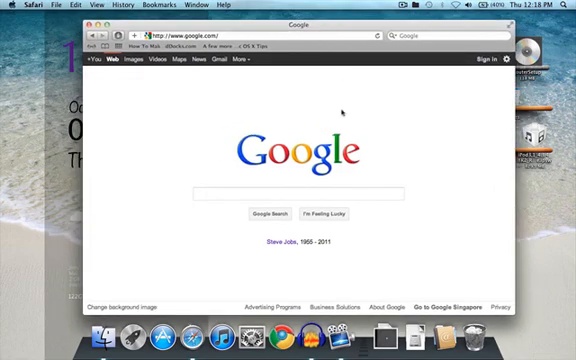